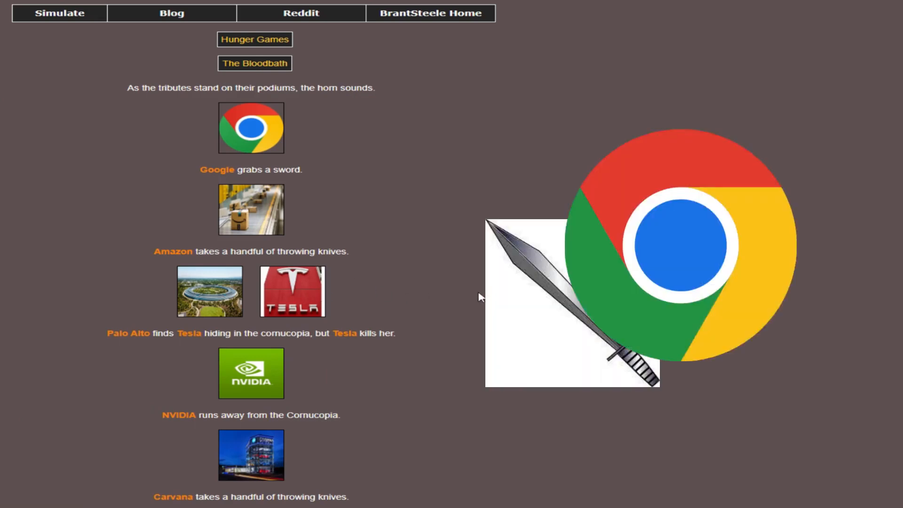
# - Scroll down through the Bloodbath events to read every result
pyautogui.scroll(-3)
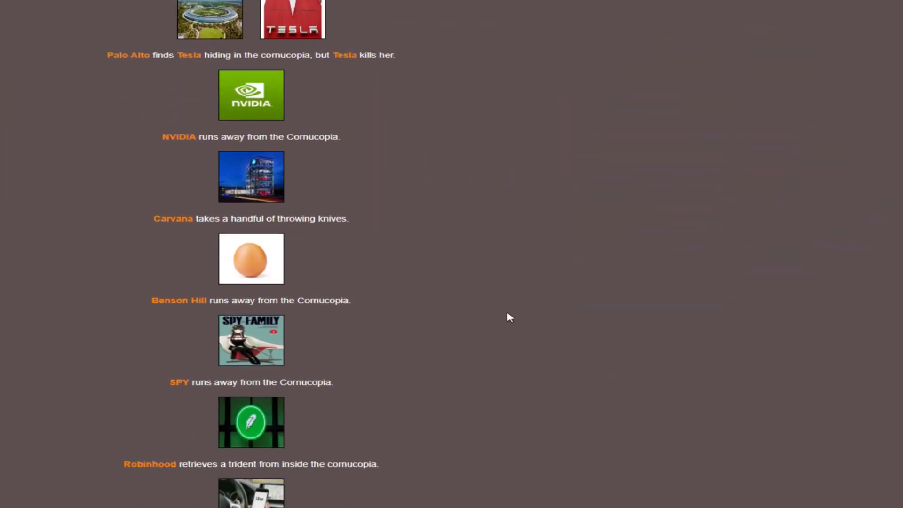
pyautogui.scroll(-3)
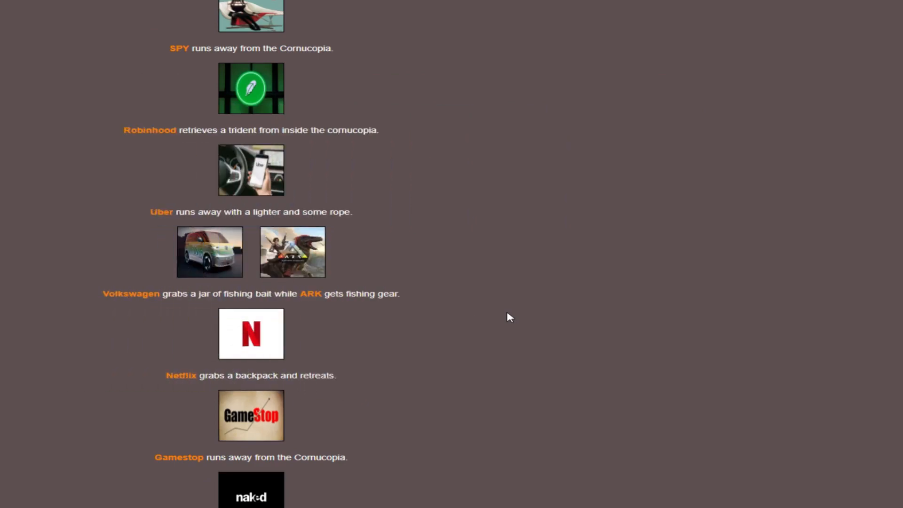
pyautogui.scroll(-3)
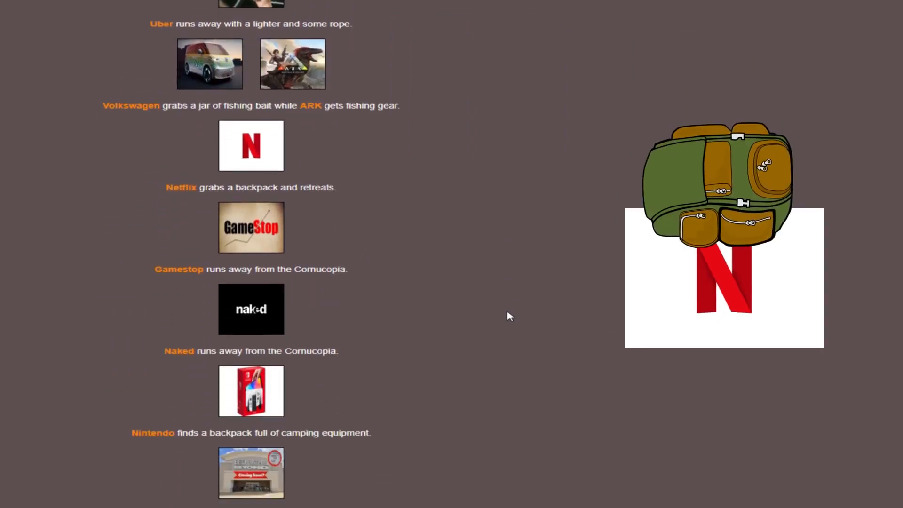
pyautogui.scroll(-3)
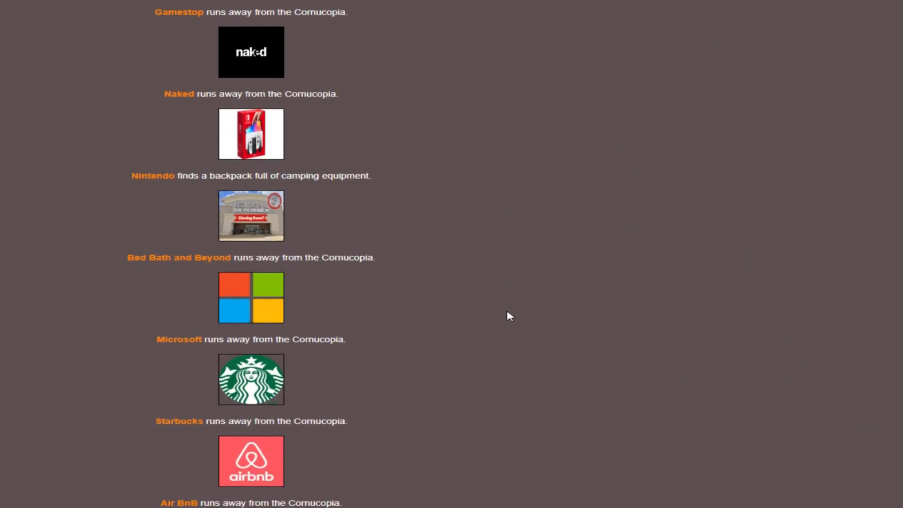
pyautogui.scroll(-3)
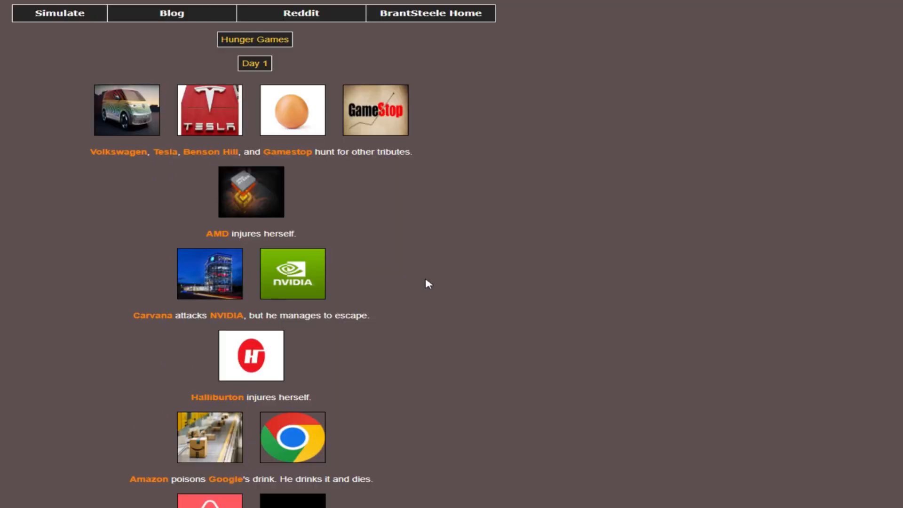
# - Scroll down through the Day 1 events, reading each result
pyautogui.scroll(-3)
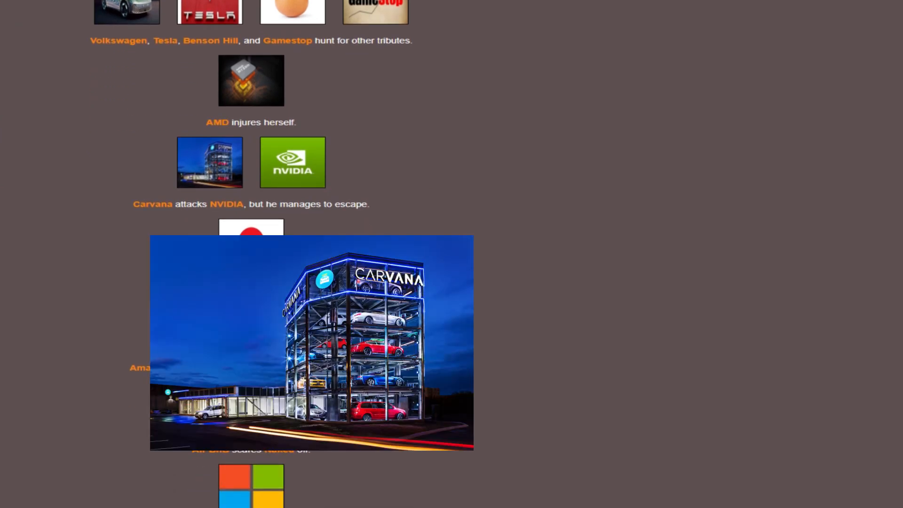
pyautogui.scroll(-3)
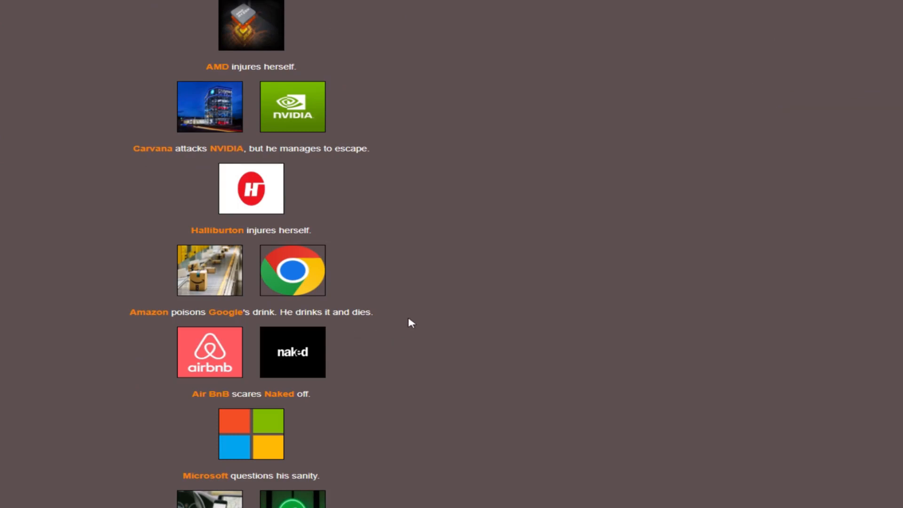
pyautogui.scroll(-3)
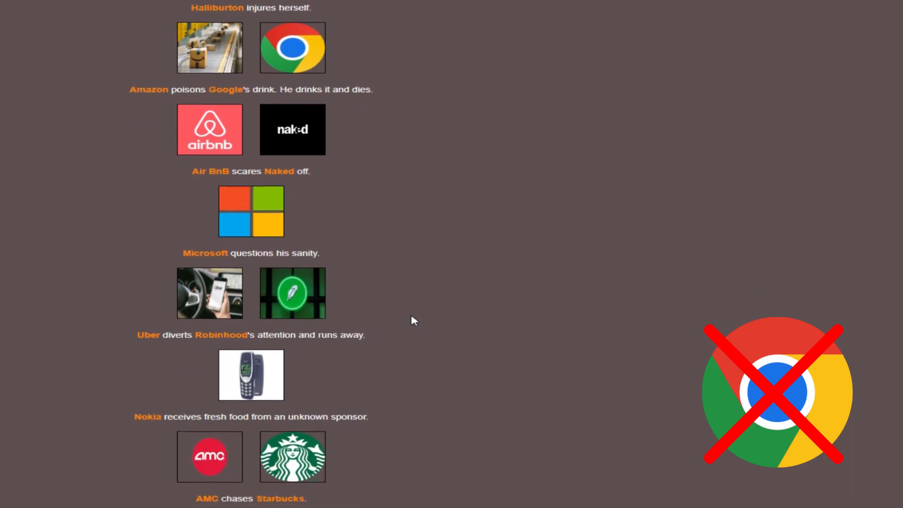
pyautogui.scroll(-3)
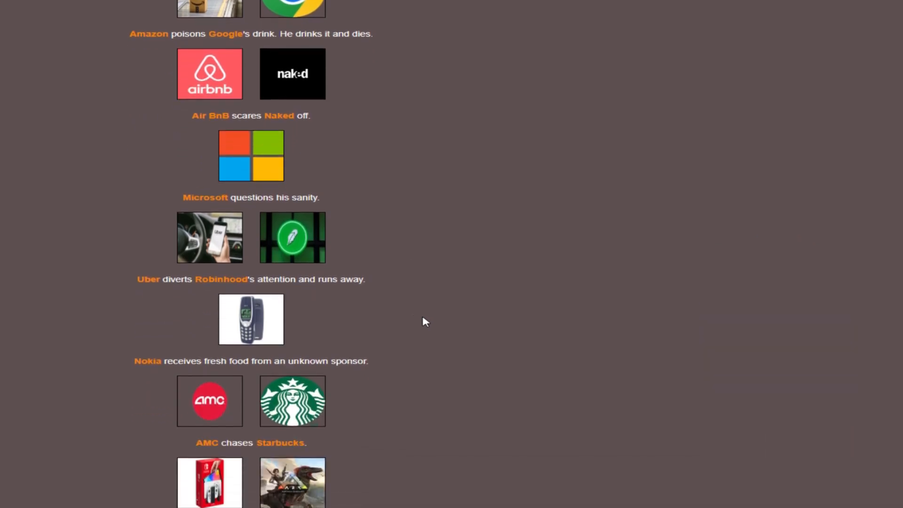
pyautogui.scroll(-3)
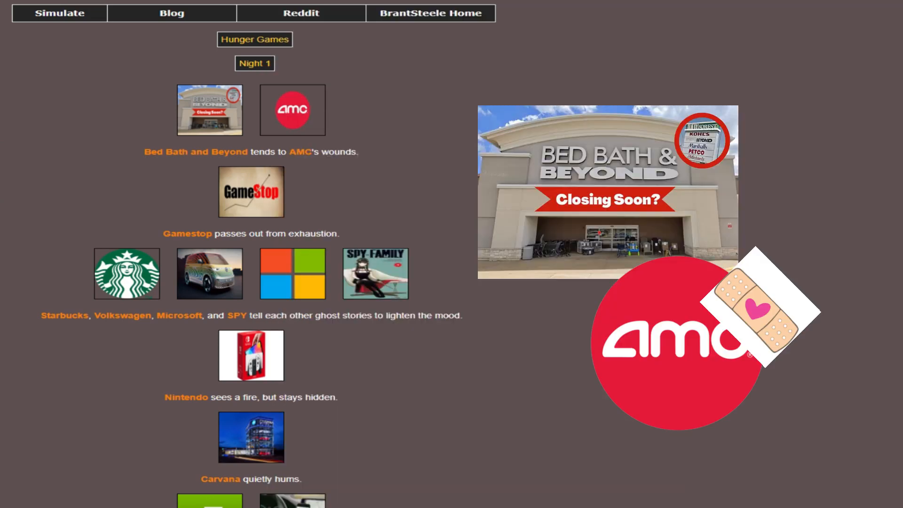
pyautogui.moveTo(500, 245)
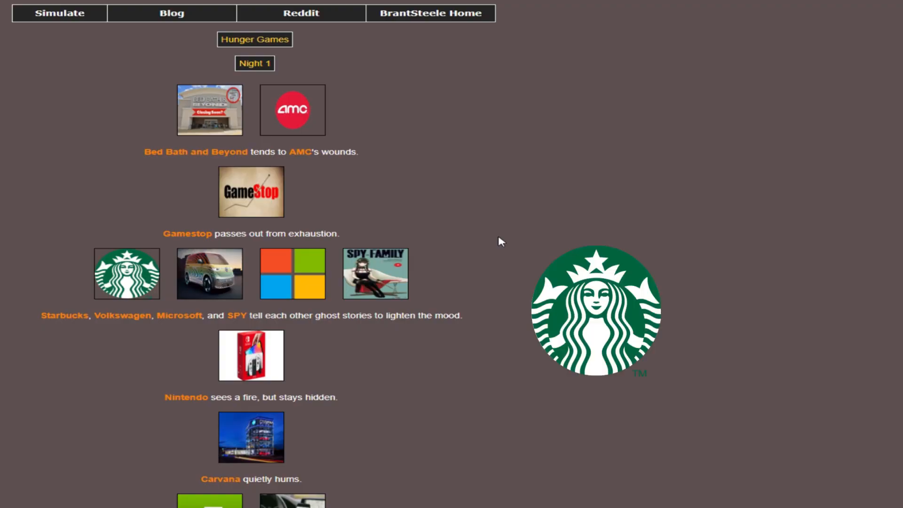
pyautogui.scroll(-3)
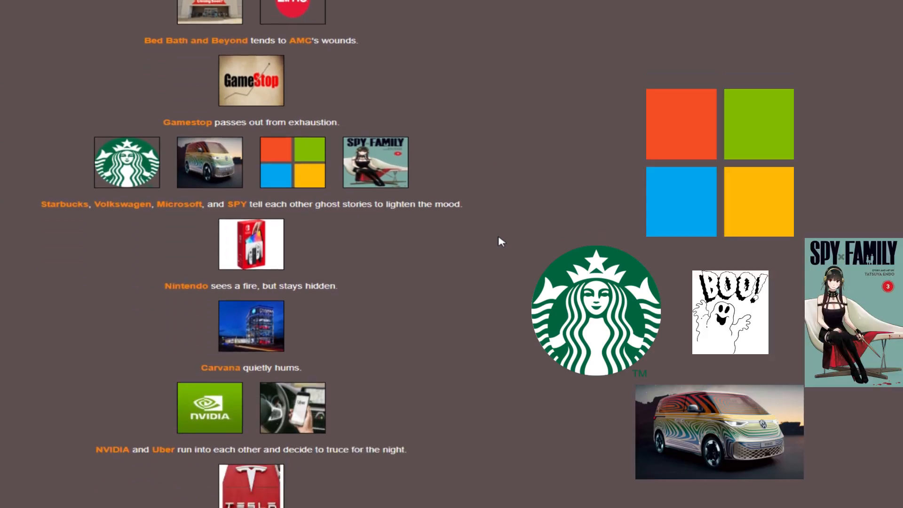
pyautogui.scroll(-3)
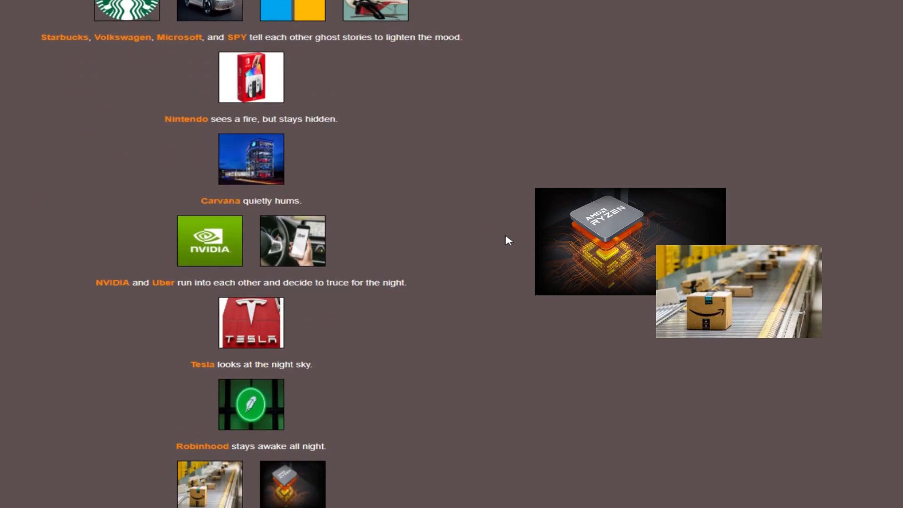
pyautogui.scroll(-3)
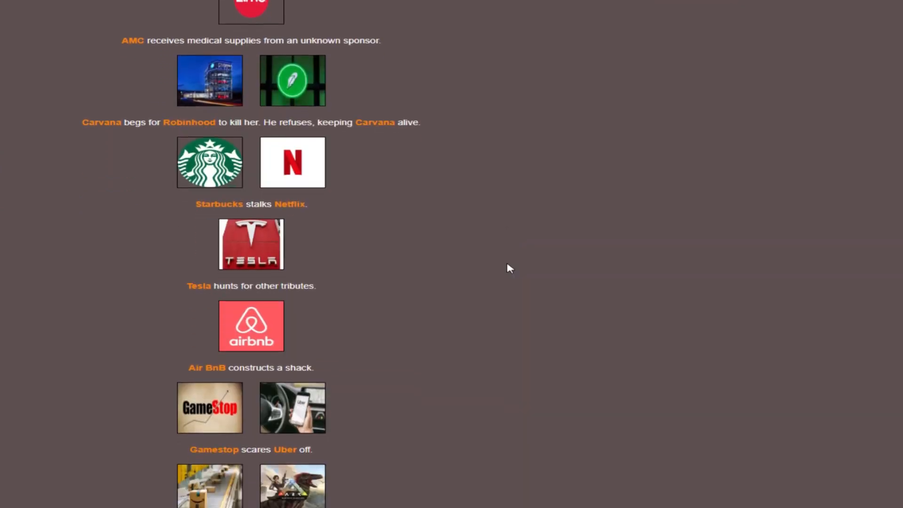
# - Scroll through the new day's events, including Benson Hill killing SPY
pyautogui.scroll(-3)
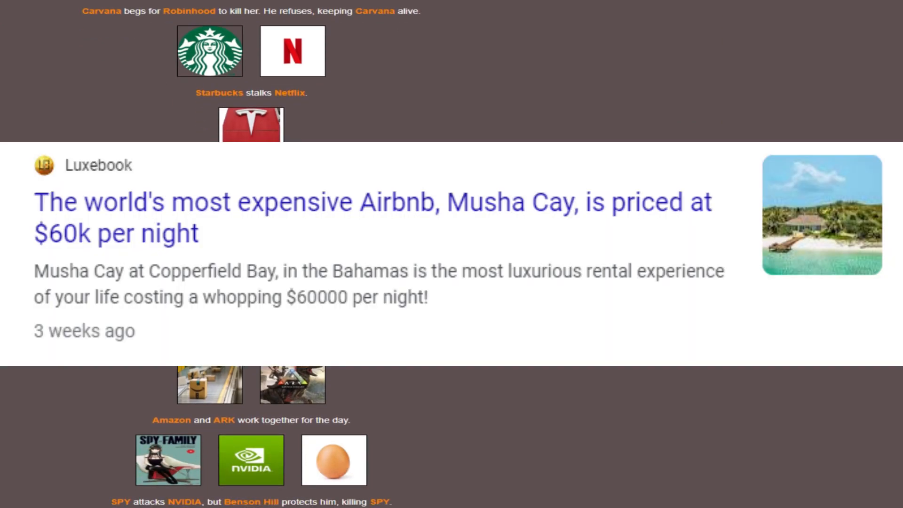
pyautogui.scroll(-3)
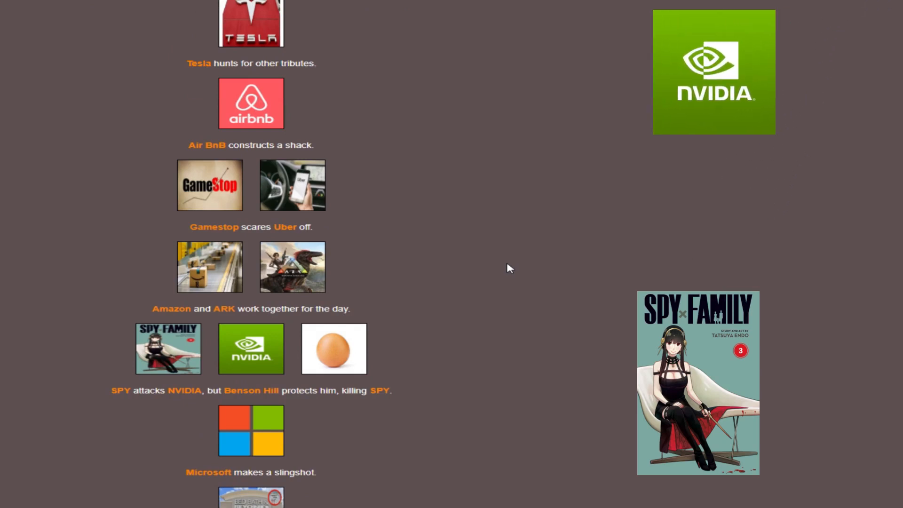
pyautogui.scroll(-3)
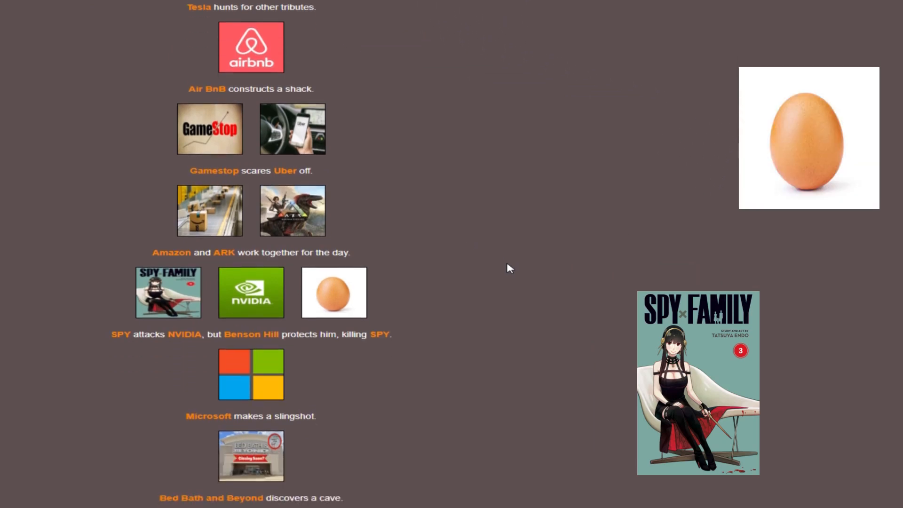
pyautogui.scroll(-3)
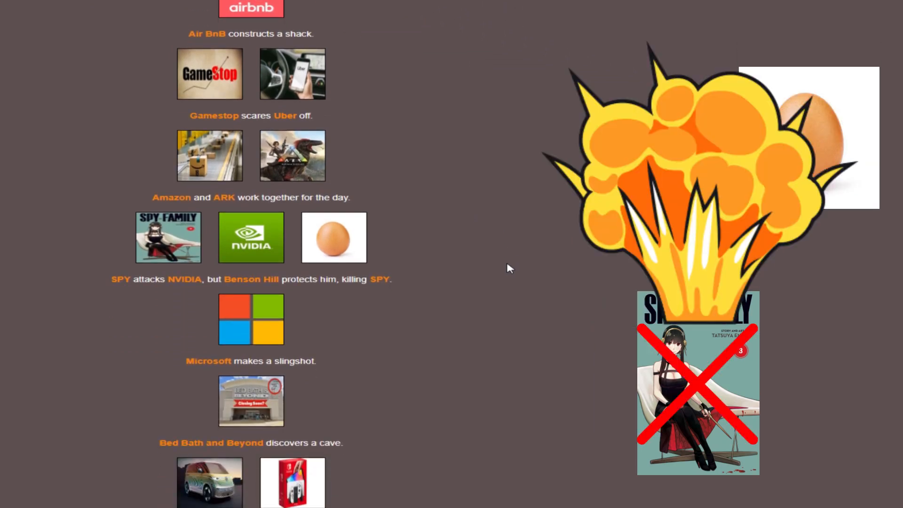
pyautogui.scroll(-3)
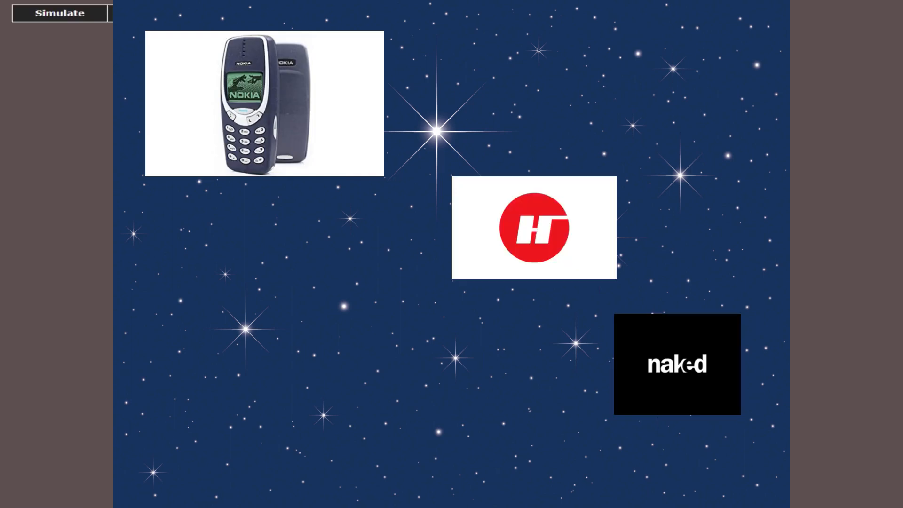
# - View the tribute status board, then return to the fallen tributes screen
pyautogui.click(59, 13)
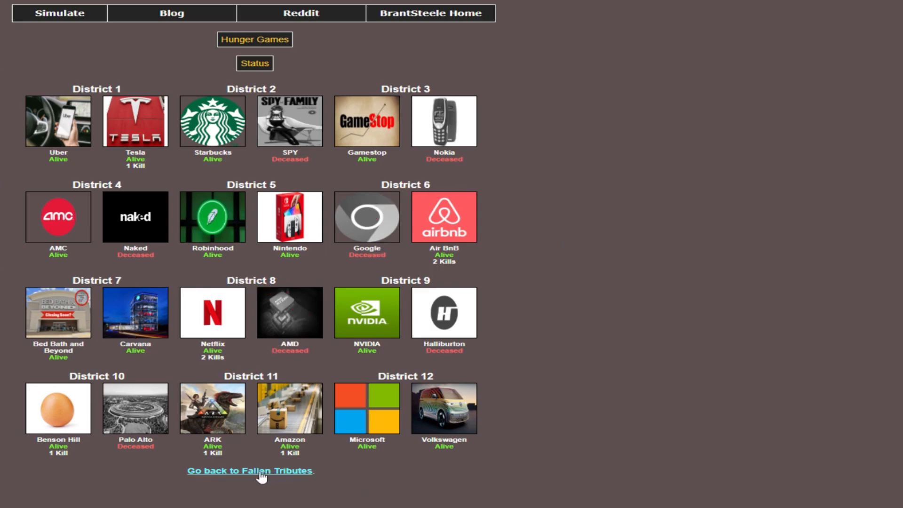
pyautogui.click(250, 470)
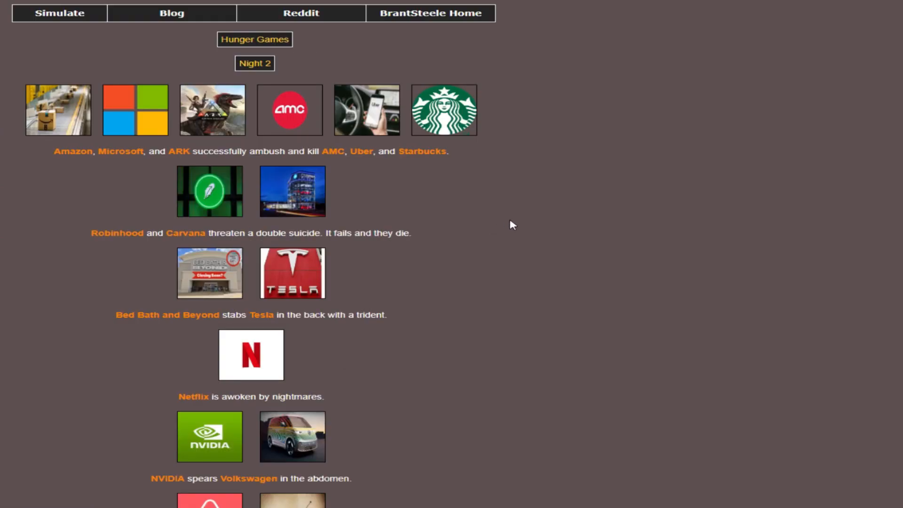
pyautogui.scroll(-3)
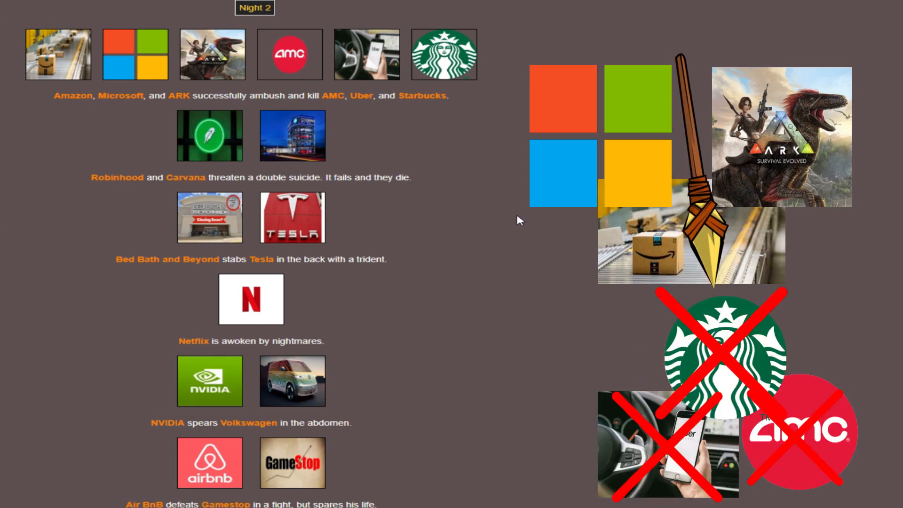
pyautogui.scroll(-3)
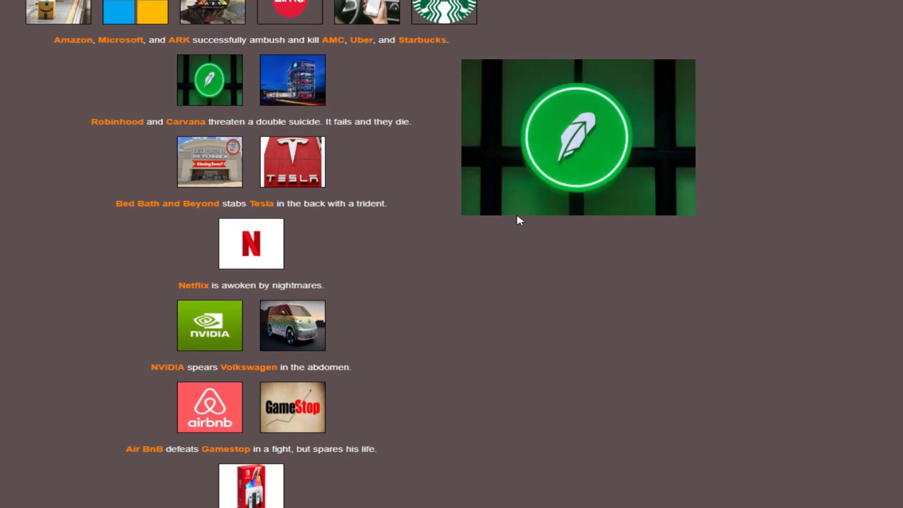
pyautogui.scroll(-3)
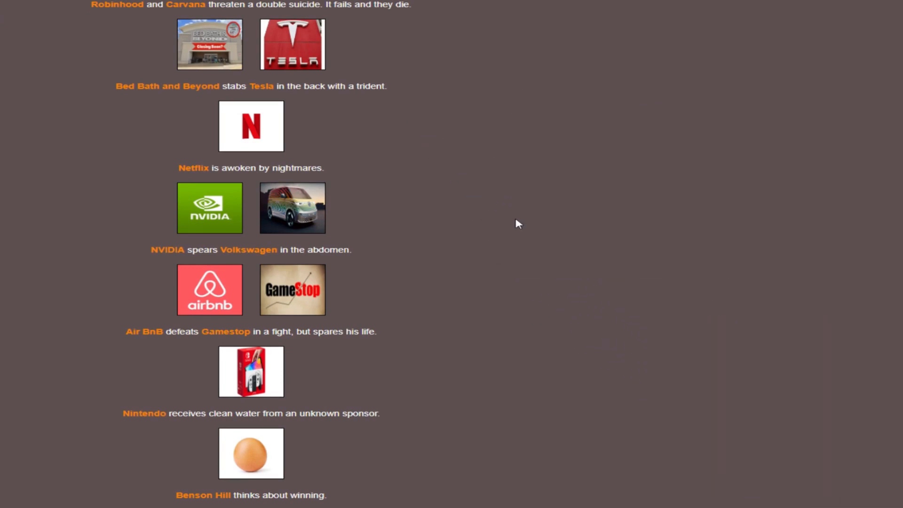
pyautogui.moveTo(492, 282)
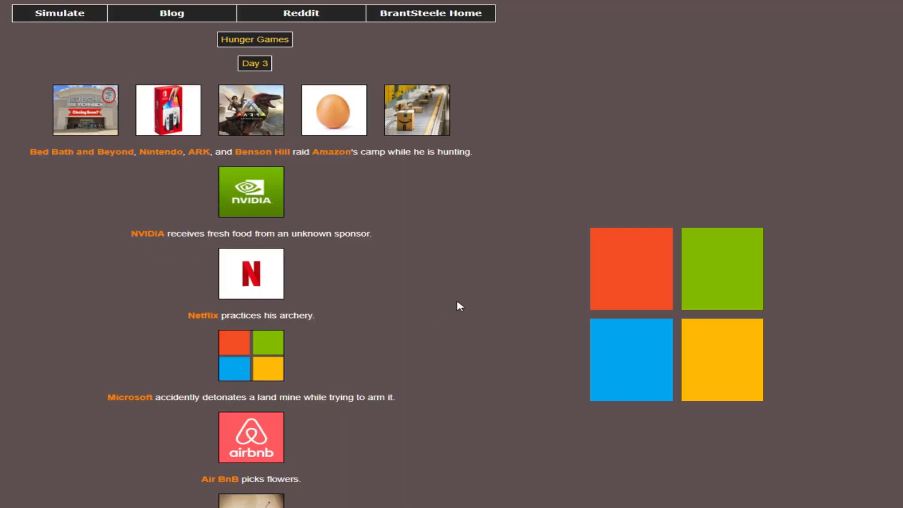
# - Scroll down the Day 3 results, including Microsoft's land mine
pyautogui.scroll(-3)
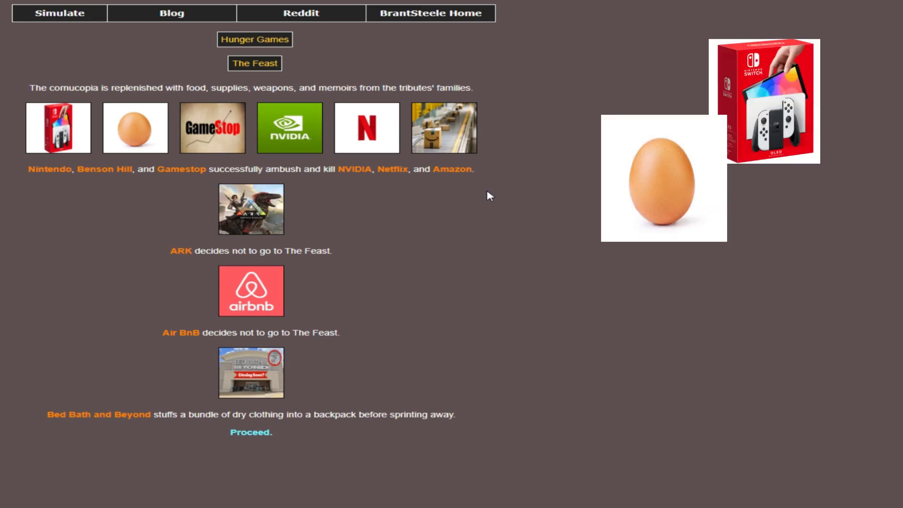
# - Read The Feast results and advance to Day 4
pyautogui.scroll(-3)
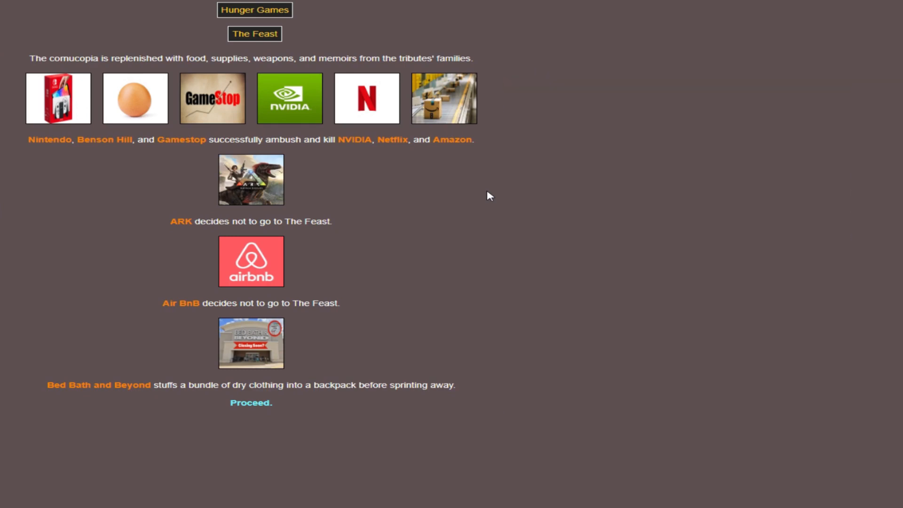
pyautogui.click(250, 402)
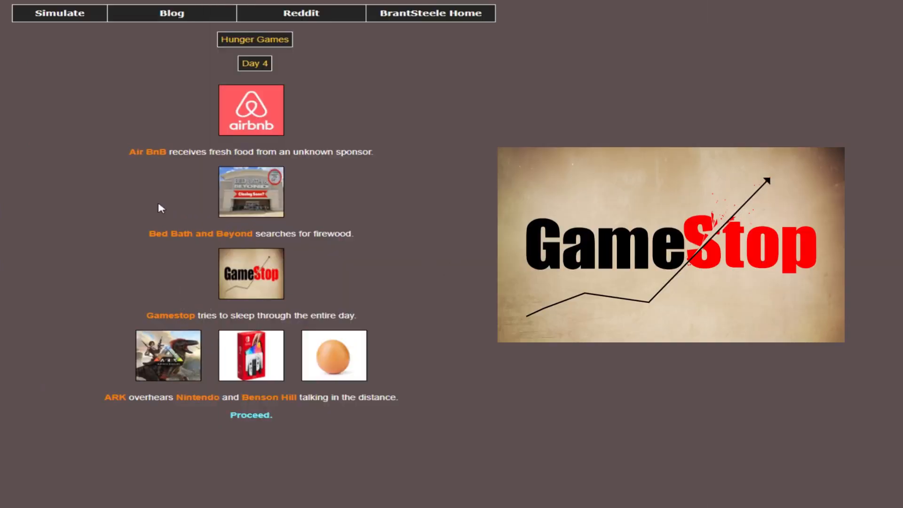
pyautogui.moveTo(412, 220)
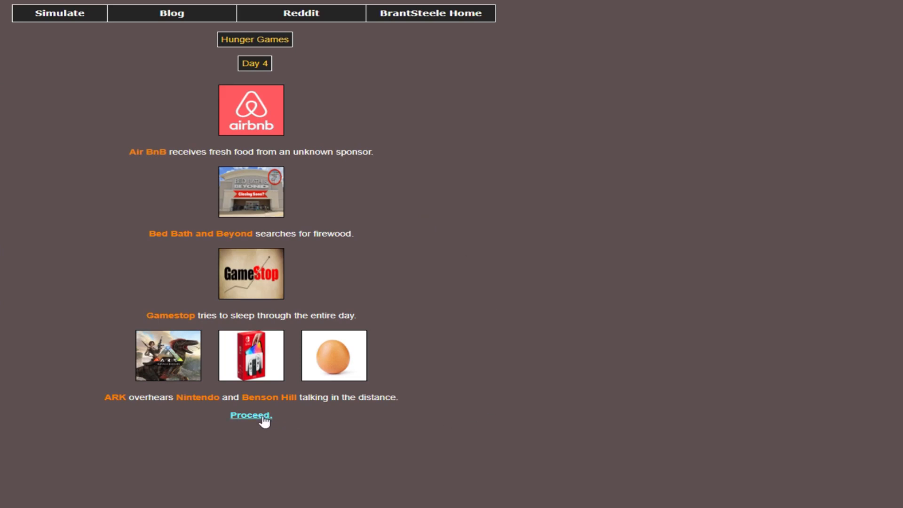
# - Advance from Day 4 to the Night 4 events
pyautogui.click(250, 415)
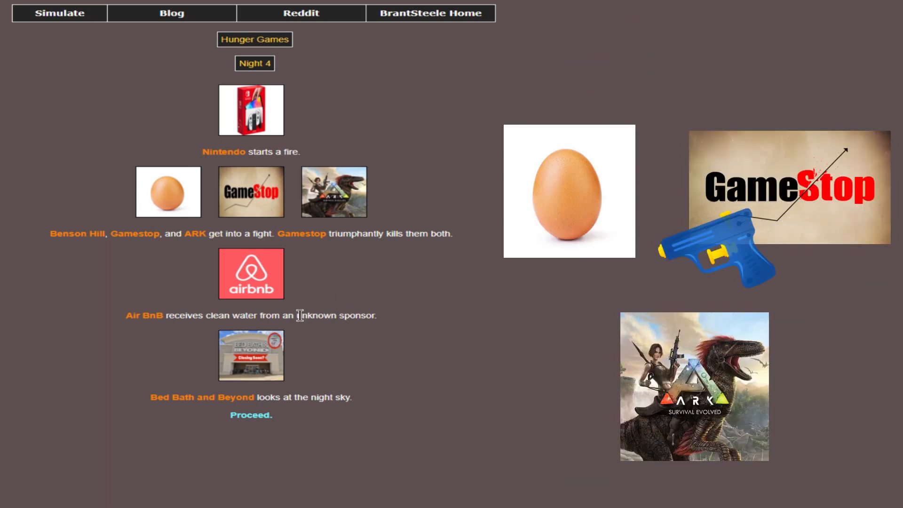
# - Advance past Gamestop's Night 4 kills to the Day 5 events
pyautogui.click(251, 415)
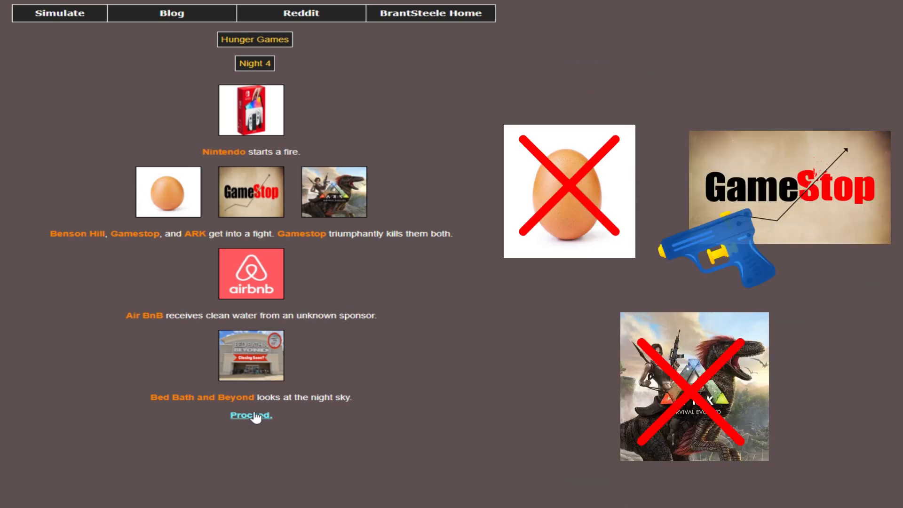
pyautogui.click(250, 414)
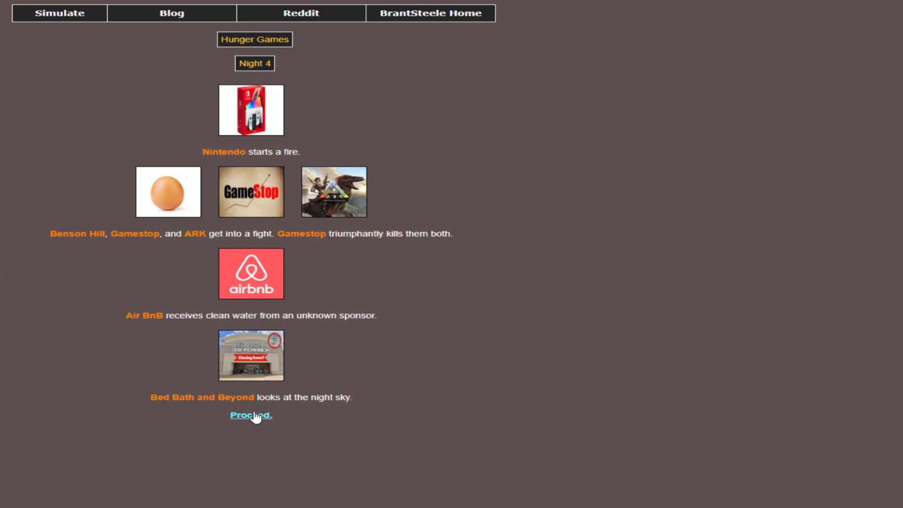
pyautogui.click(252, 415)
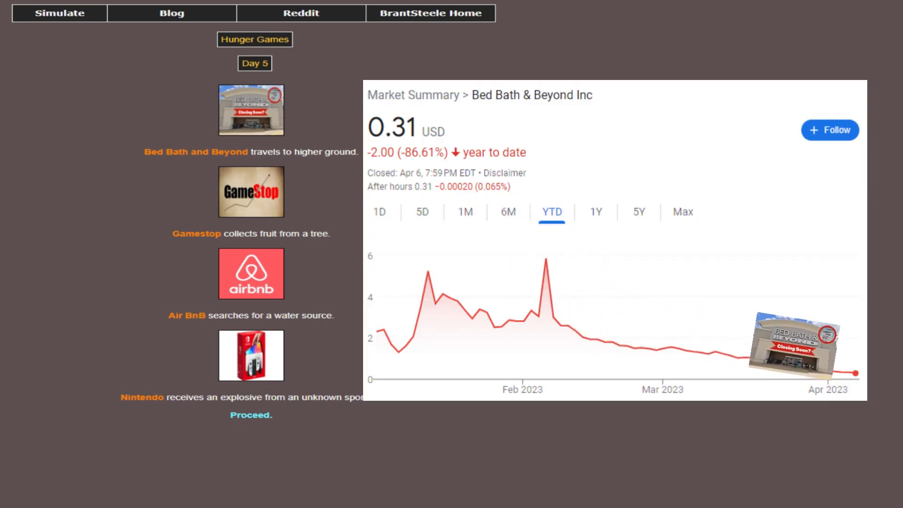
# - Pass Day 5 and the Benson Hill and ARK fallen tributes recap
pyautogui.click(250, 415)
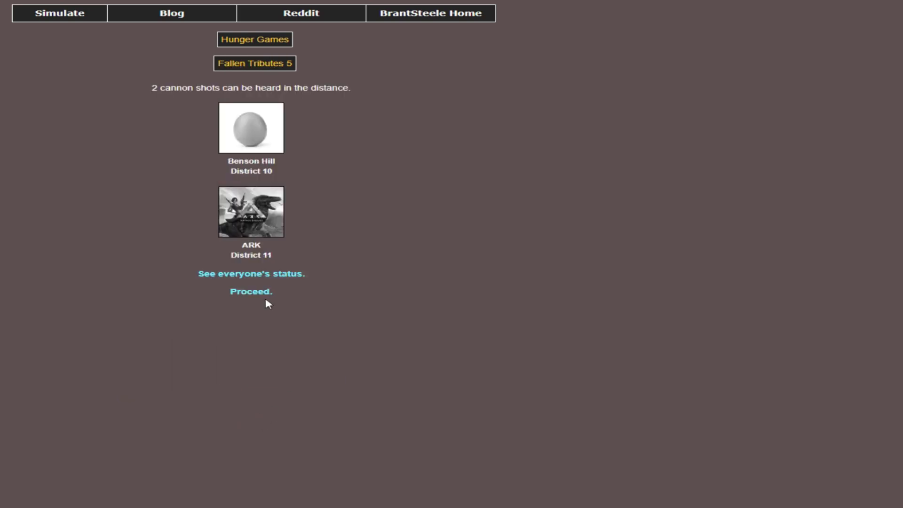
pyautogui.moveTo(251, 292)
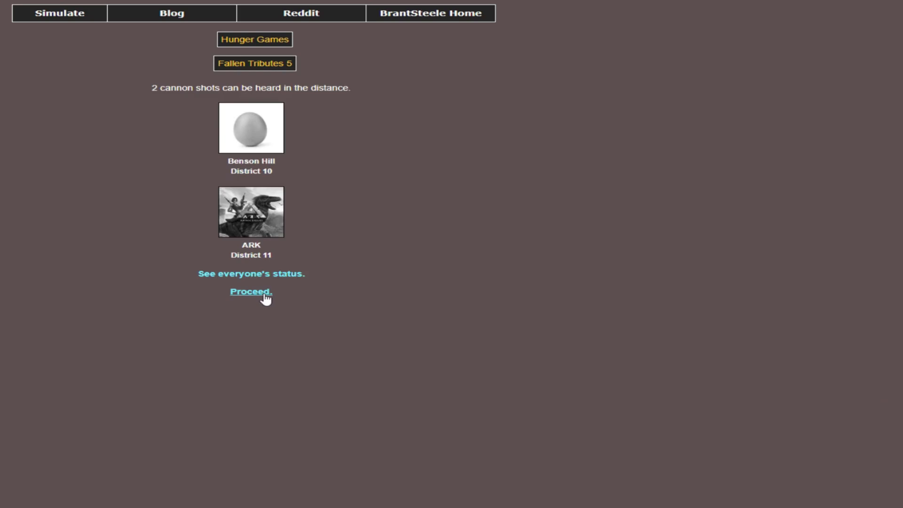
pyautogui.click(251, 292)
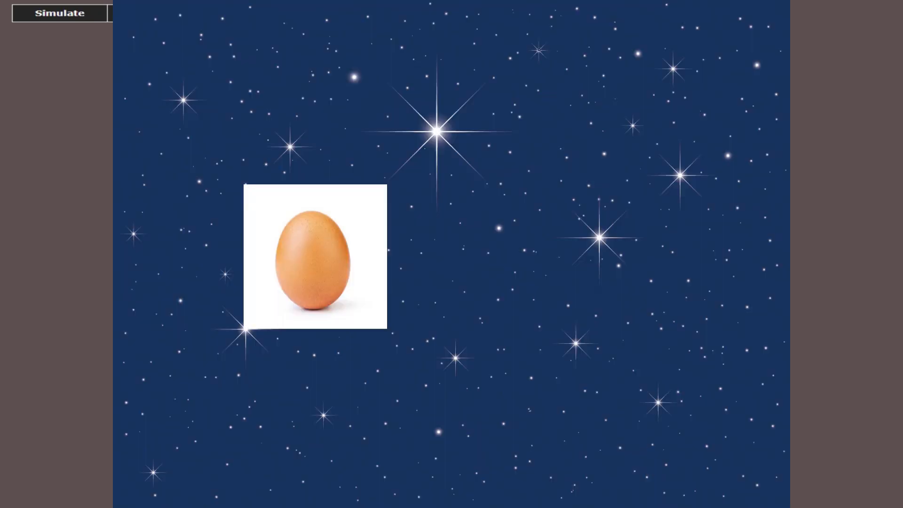
pyautogui.click(57, 12)
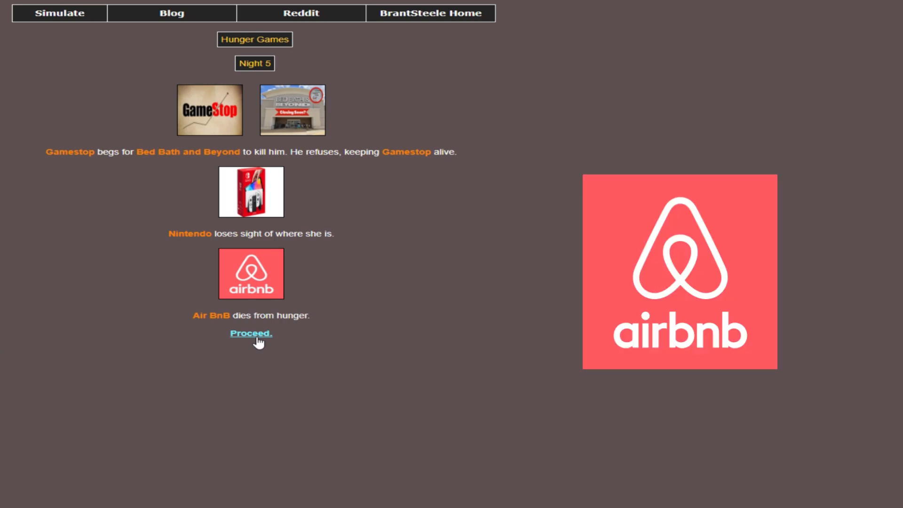
# - Advance past Night 5, where Air BnB dies from hunger
pyautogui.click(251, 333)
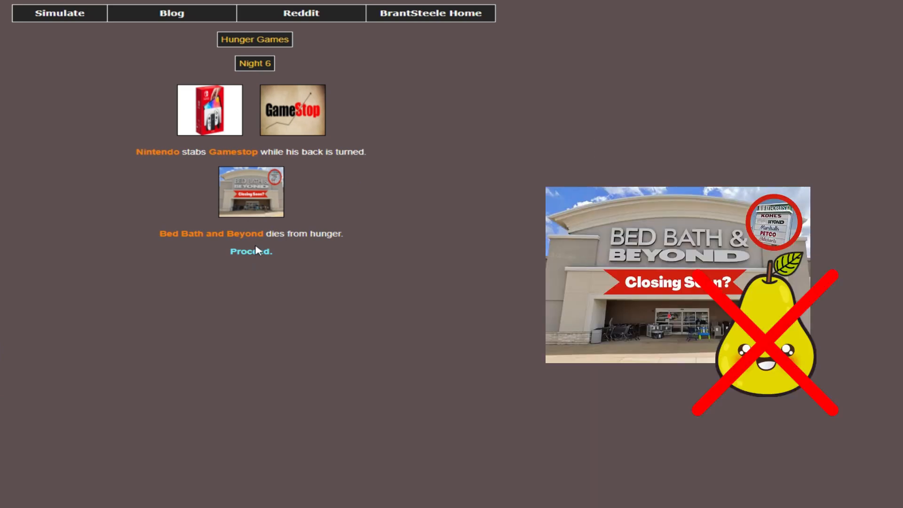
# - Advance past the Night 6 events, where Nintendo stabs Gamestop and Bed Bath and Beyond starves
pyautogui.click(250, 251)
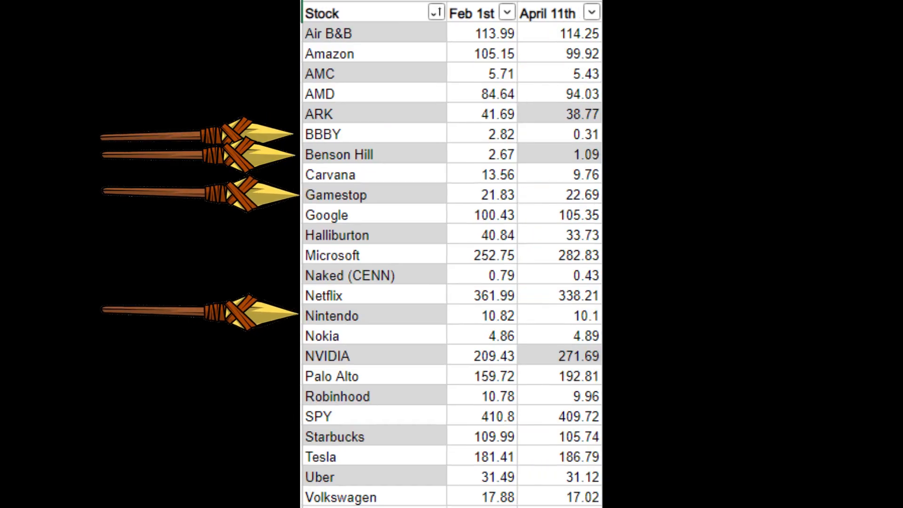
# - Sort the stock table by Percent Change, NVIDIA (29.73%) first and BBBY (-89.01%) last
pyautogui.click(664, 11)
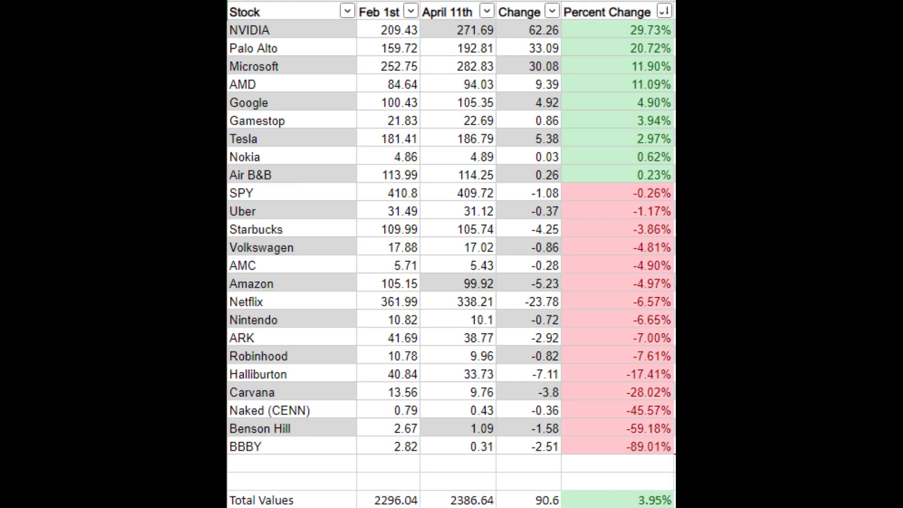